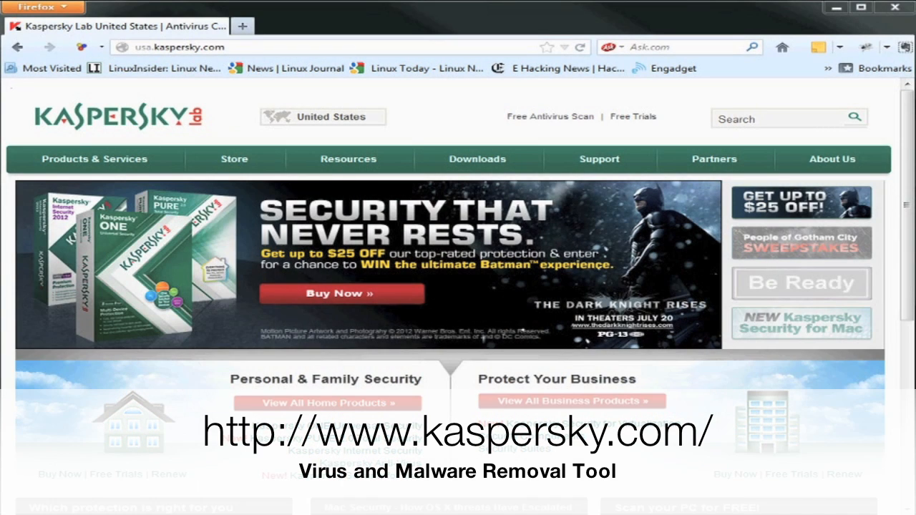
Navigate Kaspersky support's malicious-programs help to the Rescue Disk 10 USB recording article
click(599, 158)
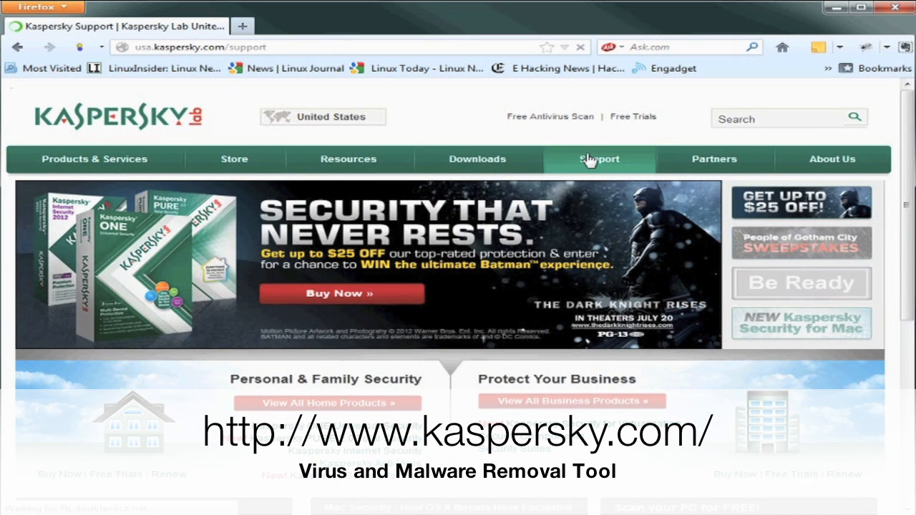
click(598, 159)
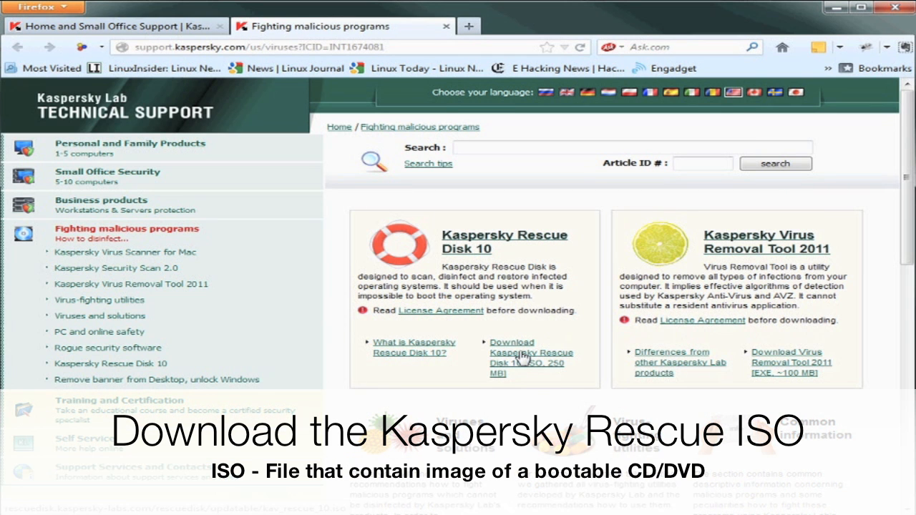
click(531, 363)
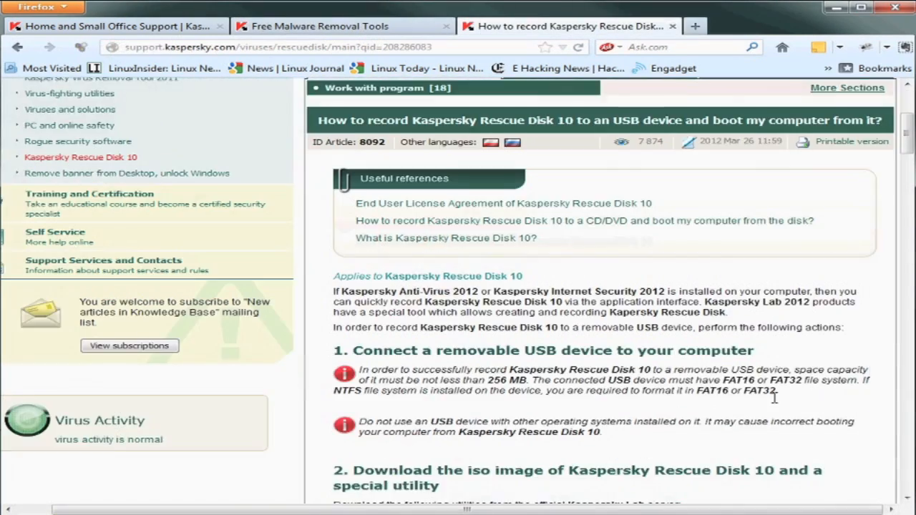
Download and save the rescue2usb.exe utility for recording Rescue Disk 10 to USB
scroll(down, 3)
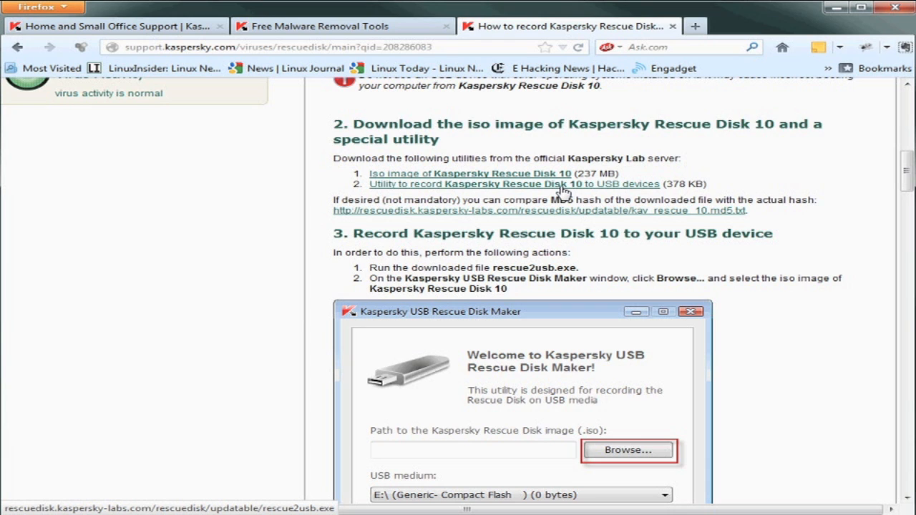
mouse_move(636, 194)
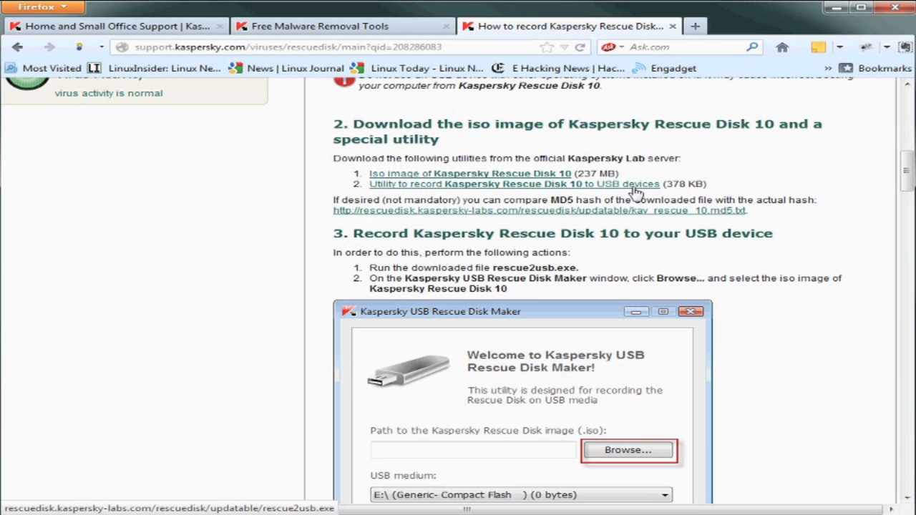
click(507, 184)
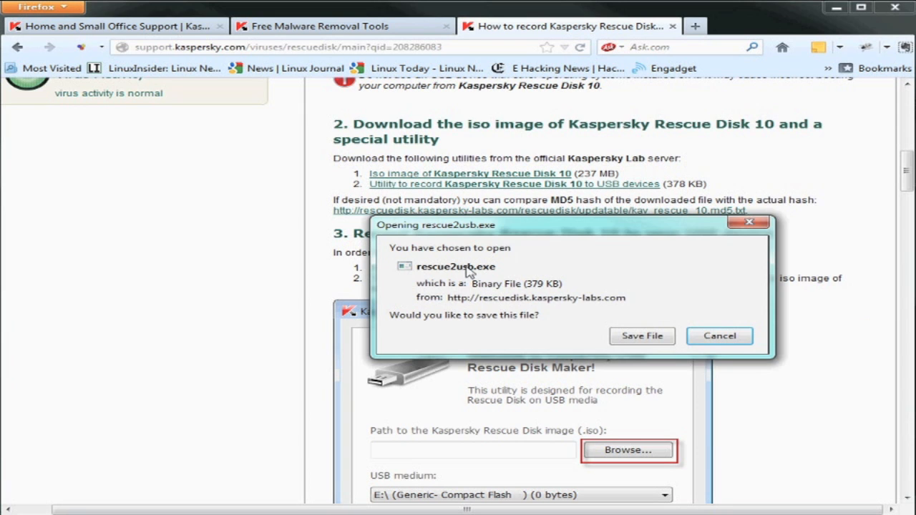
click(720, 336)
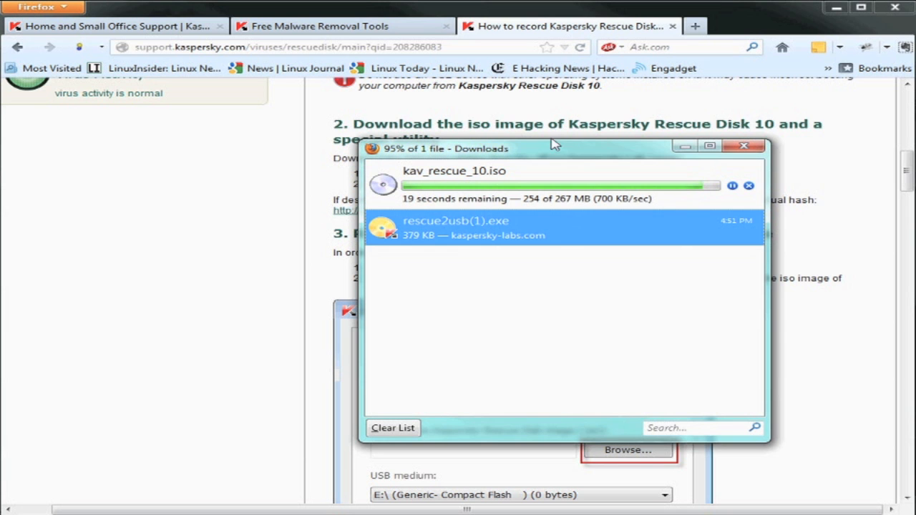
Launch rescue2usb.exe from the Downloads folder beside kav_rescue_10.iso
click(628, 450)
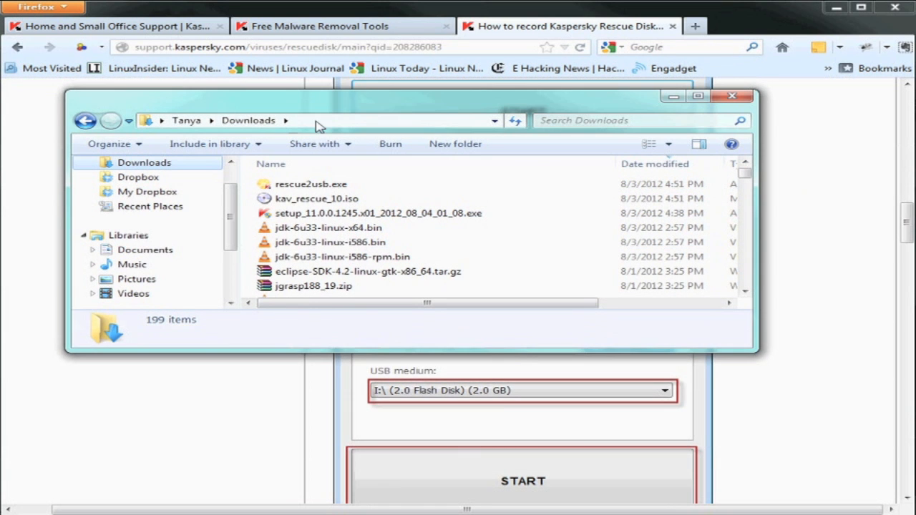
click(316, 198)
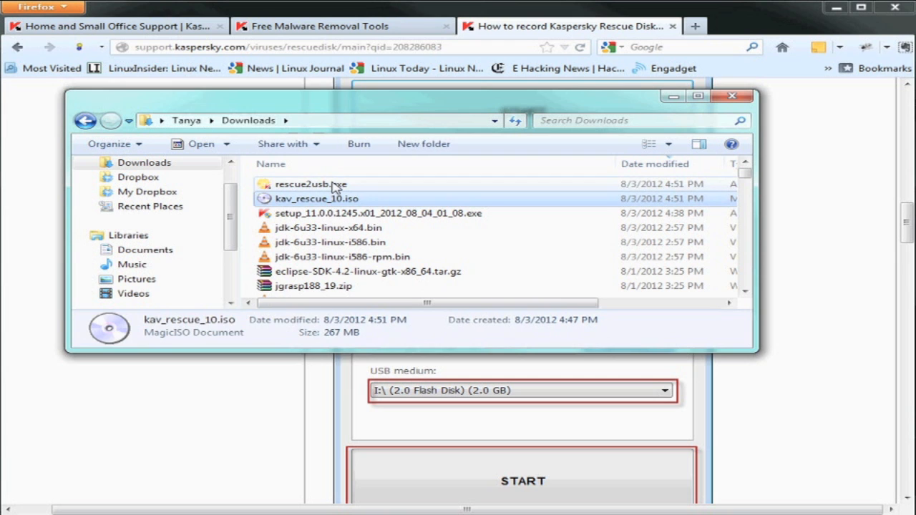
click(310, 184)
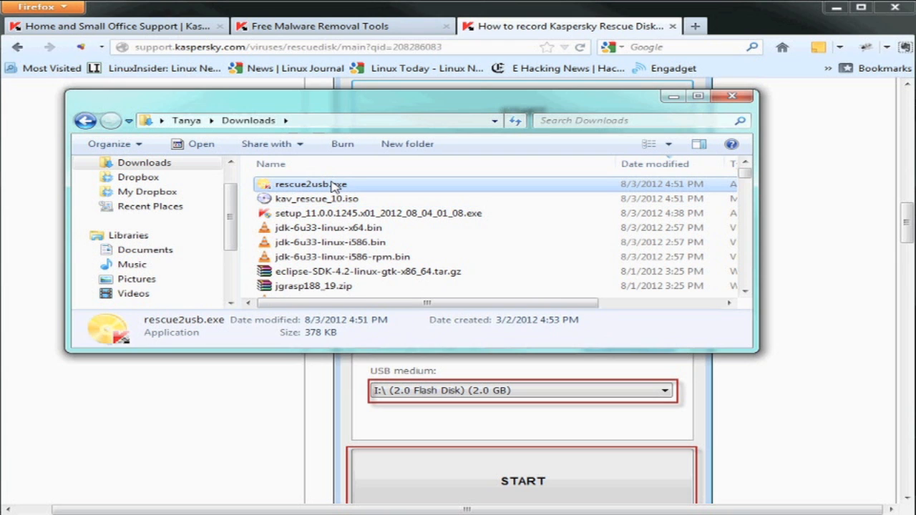
mouse_move(310, 184)
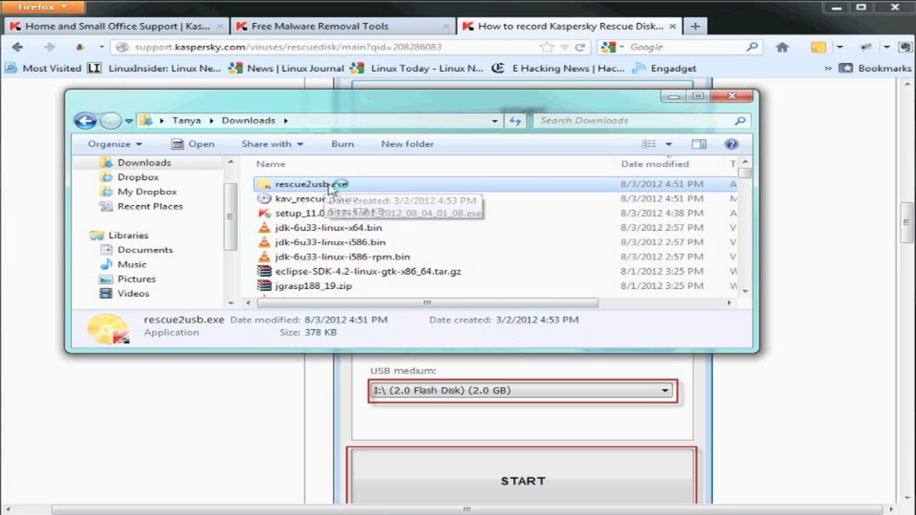
mouse_move(594, 206)
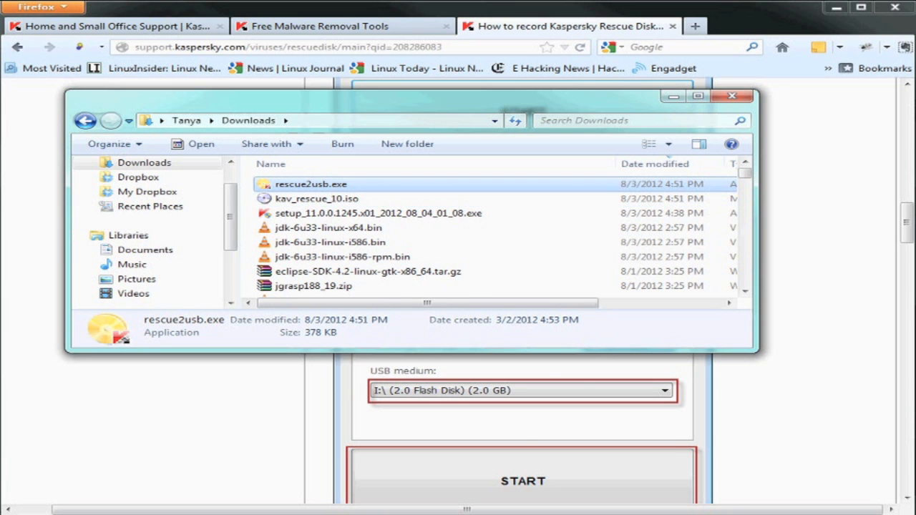
double_click(311, 184)
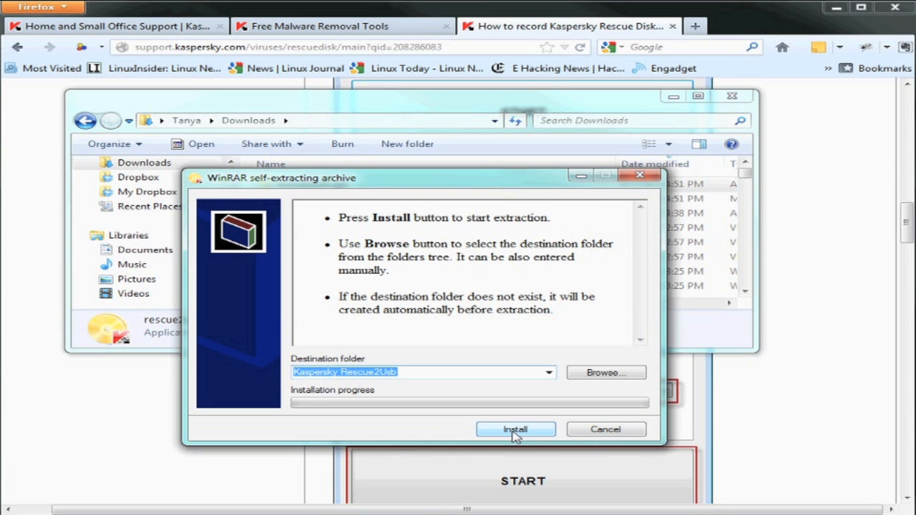
Extract the utility, write the rescue image to the Kingston USB drive, and dismiss the success message
click(516, 430)
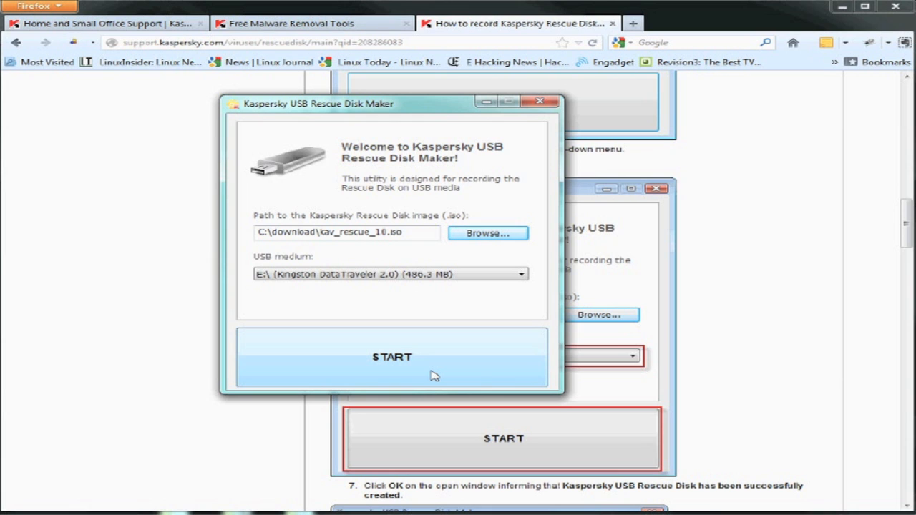
click(392, 357)
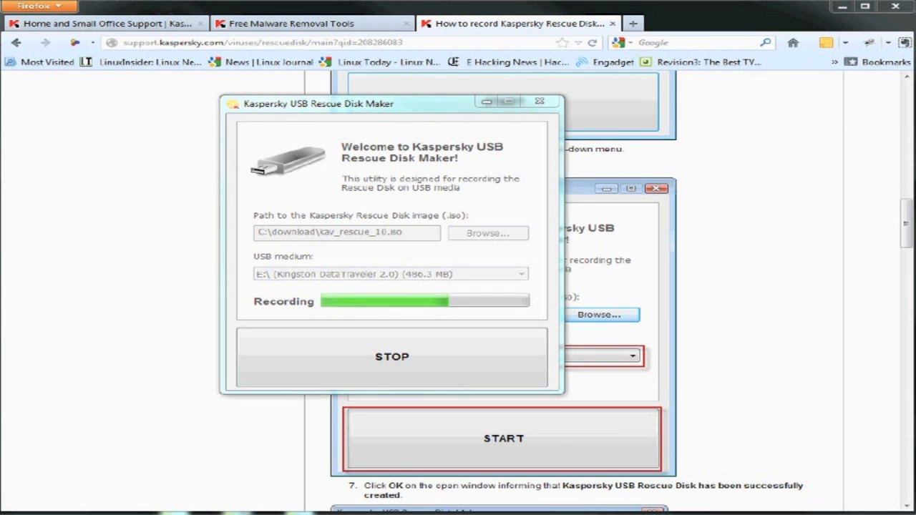
mouse_move(847, 242)
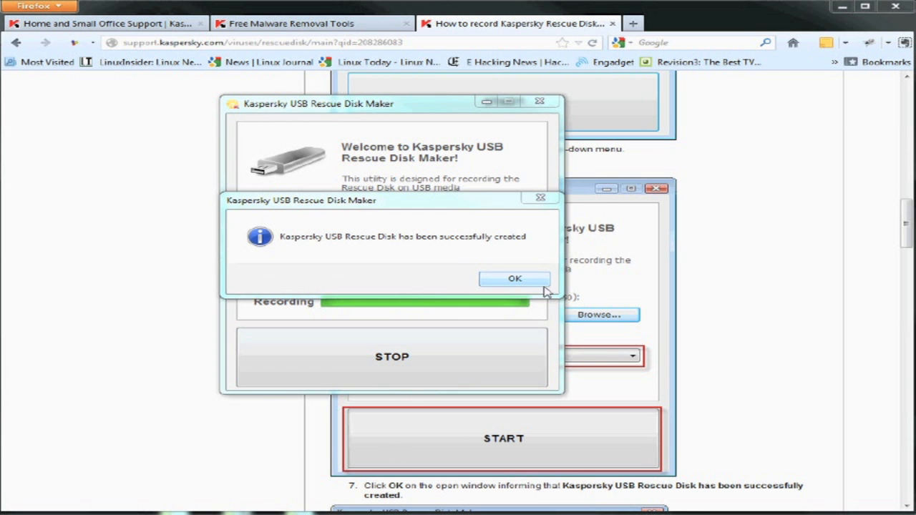
click(515, 279)
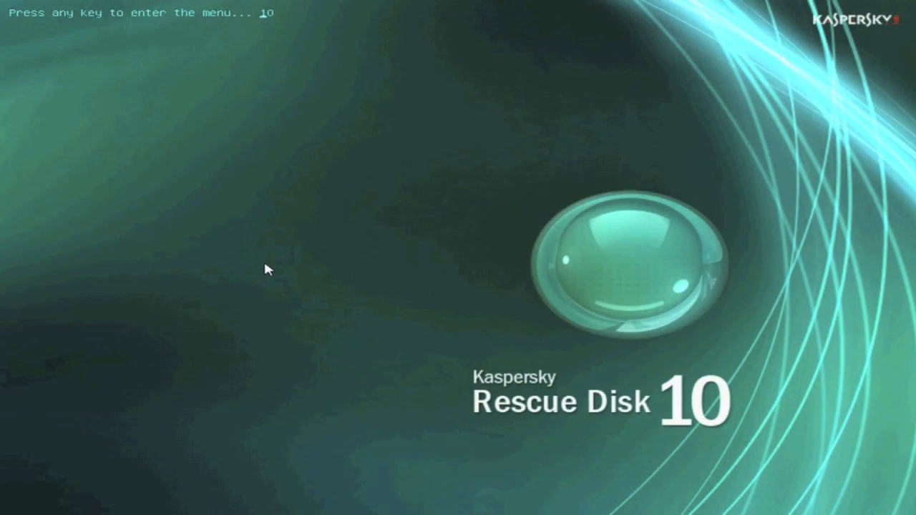
Interrupt the boot countdown and accept the license agreement with key 1
key(enter)
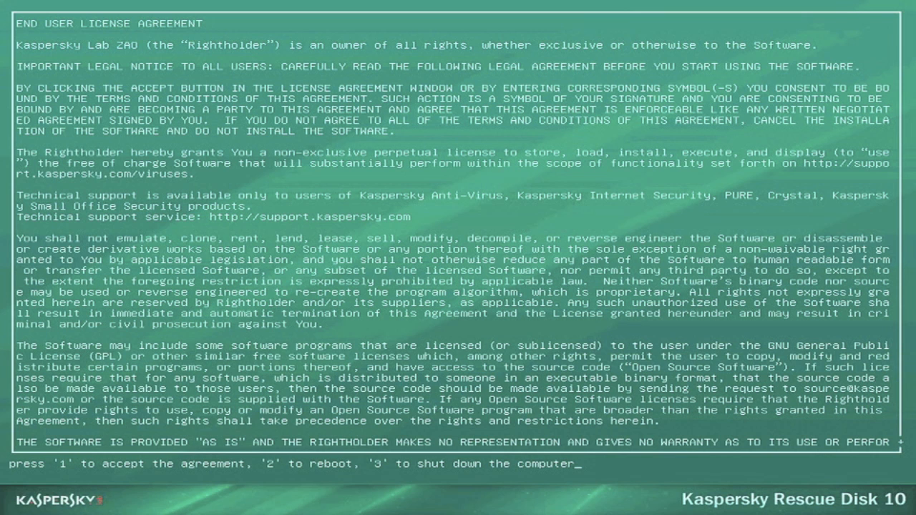
key(1)
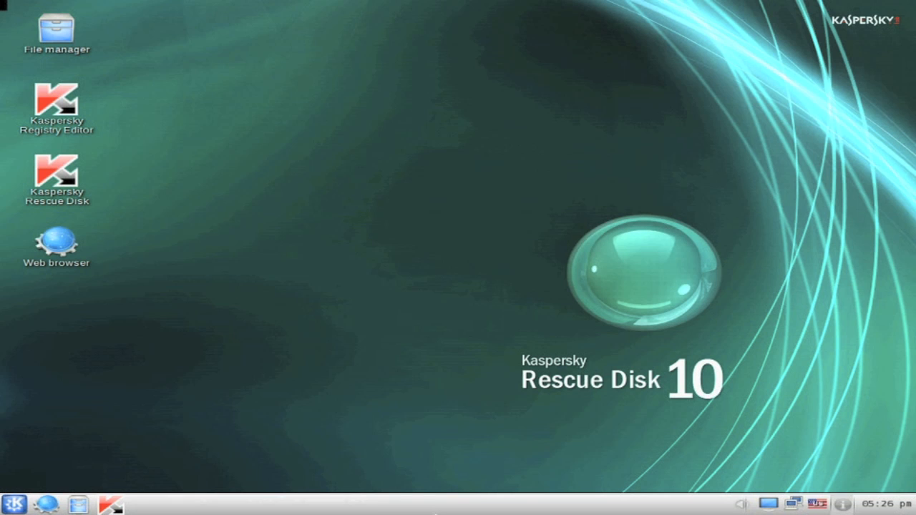
Update the virus databases, then scan boot sectors, startup objects, C: and sda1
double_click(56, 176)
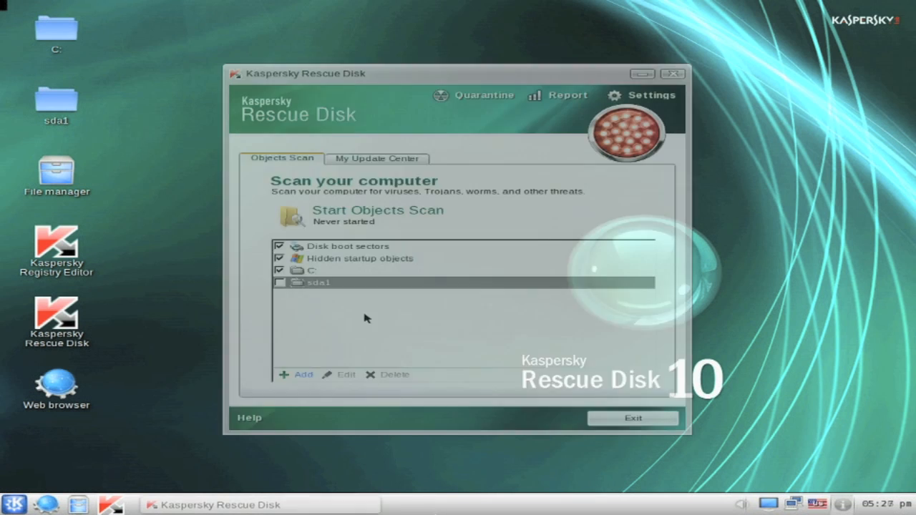
click(279, 282)
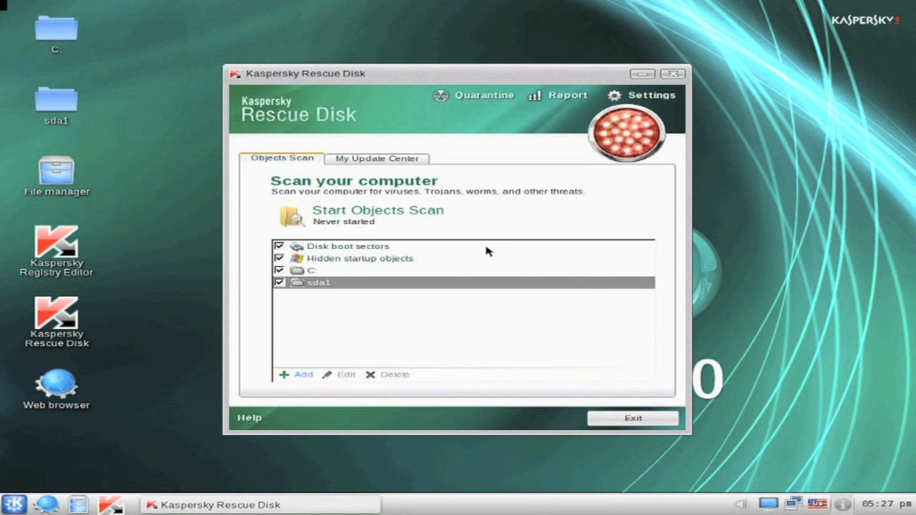
mouse_move(404, 165)
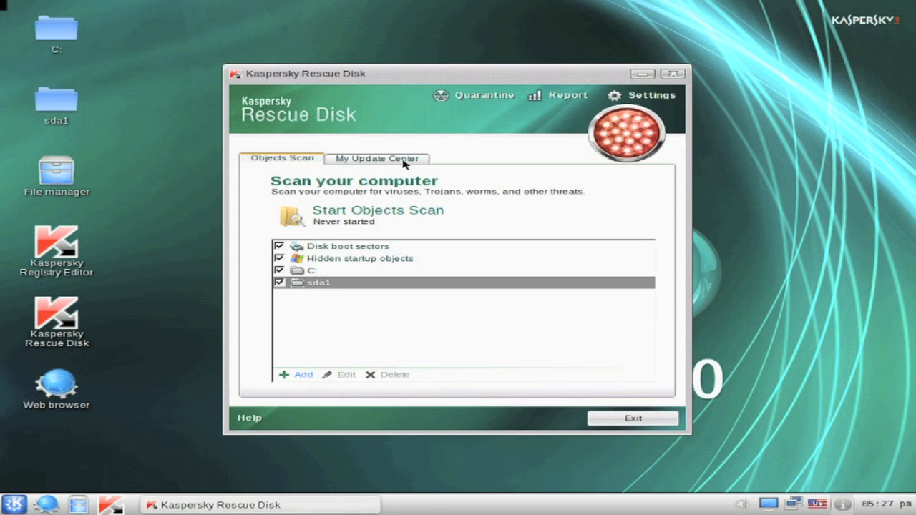
click(377, 158)
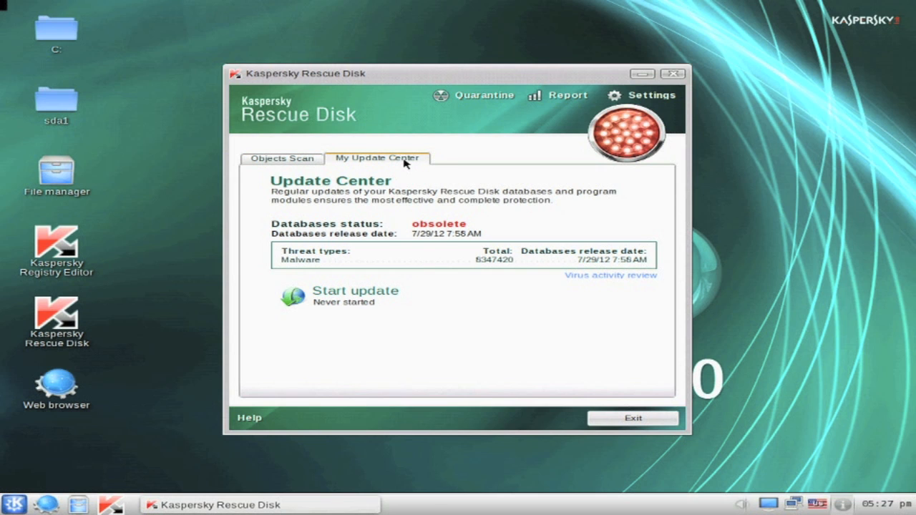
mouse_move(463, 242)
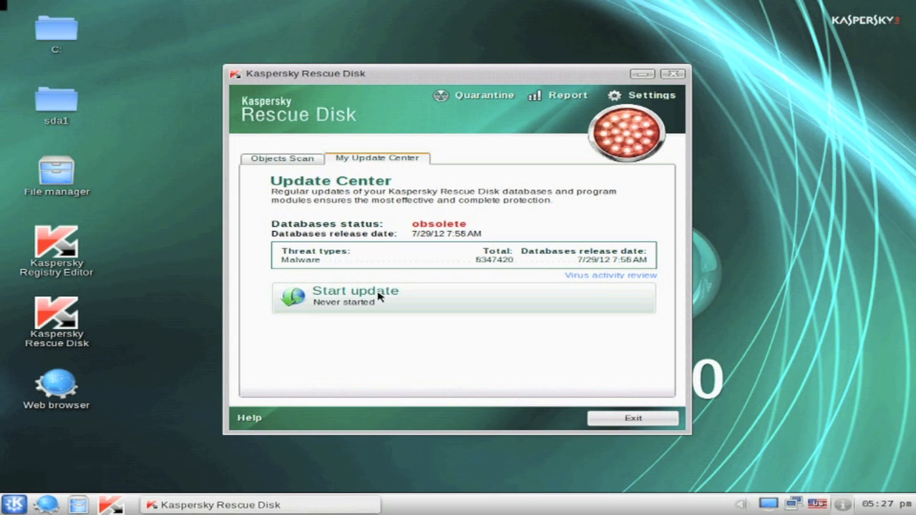
click(355, 291)
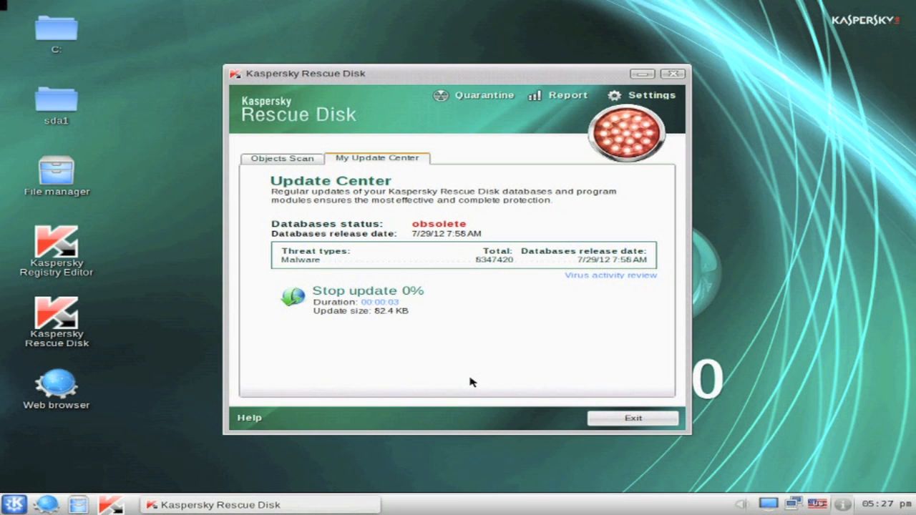
click(281, 158)
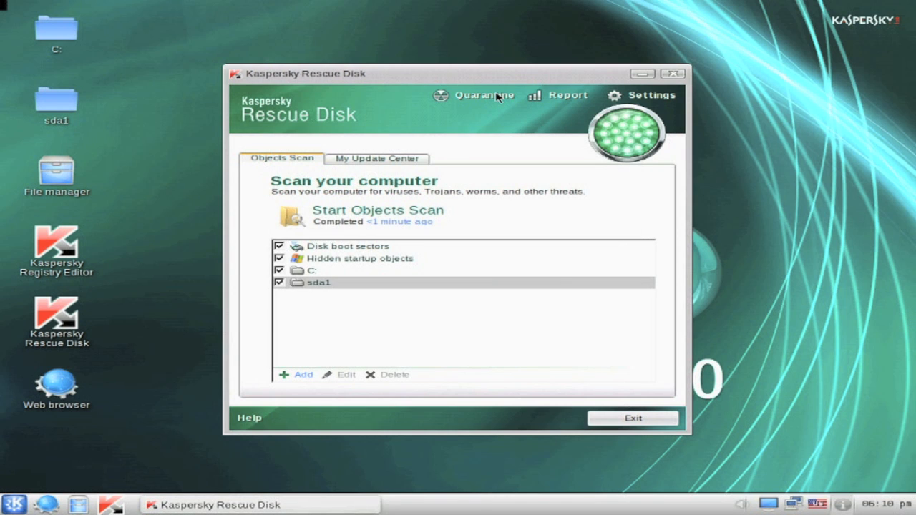
Review the empty detected-threats and quarantine lists, cancel Quarantine..., then view the Status tab
click(483, 95)
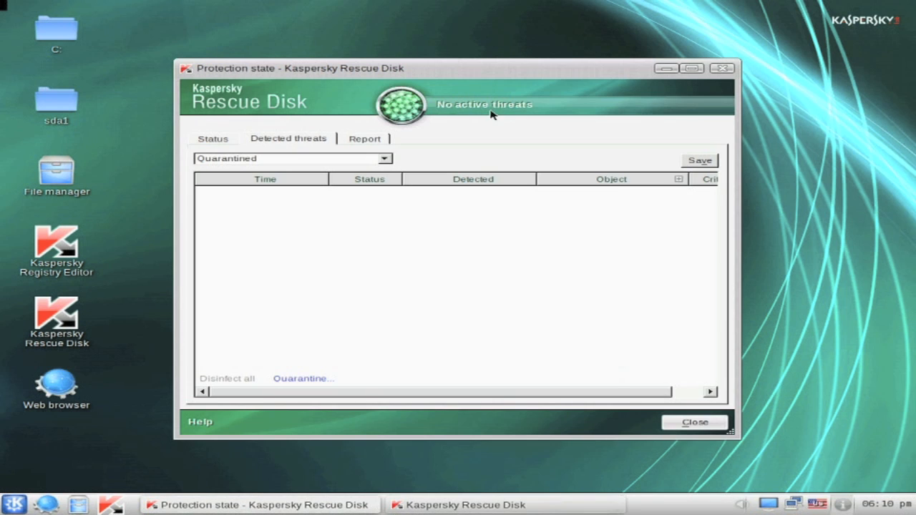
mouse_move(303, 379)
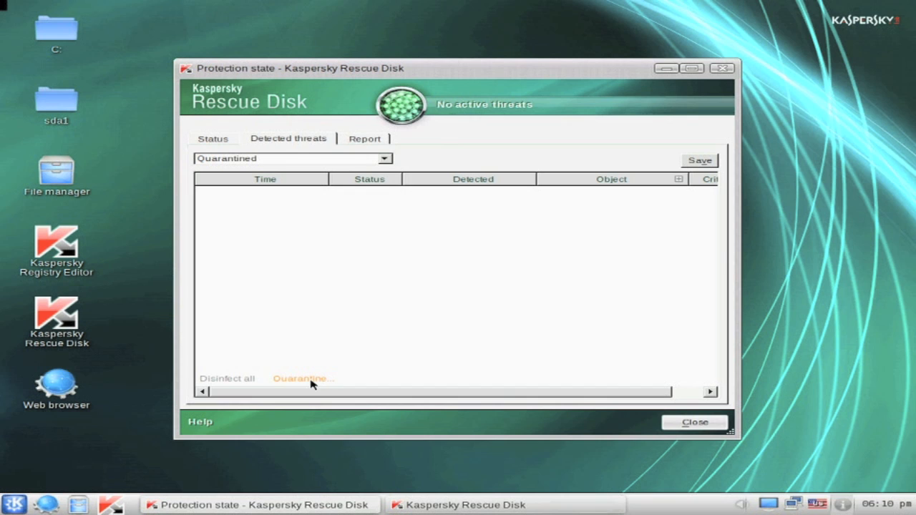
click(301, 379)
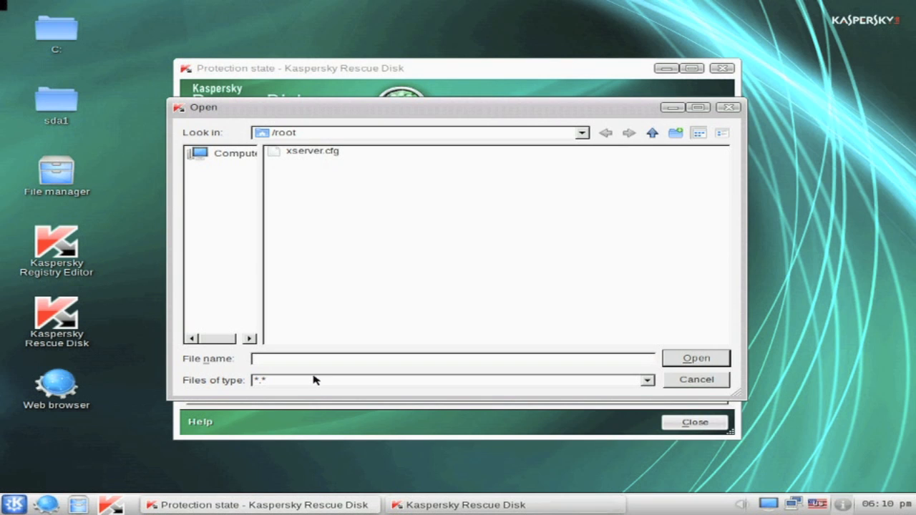
click(695, 379)
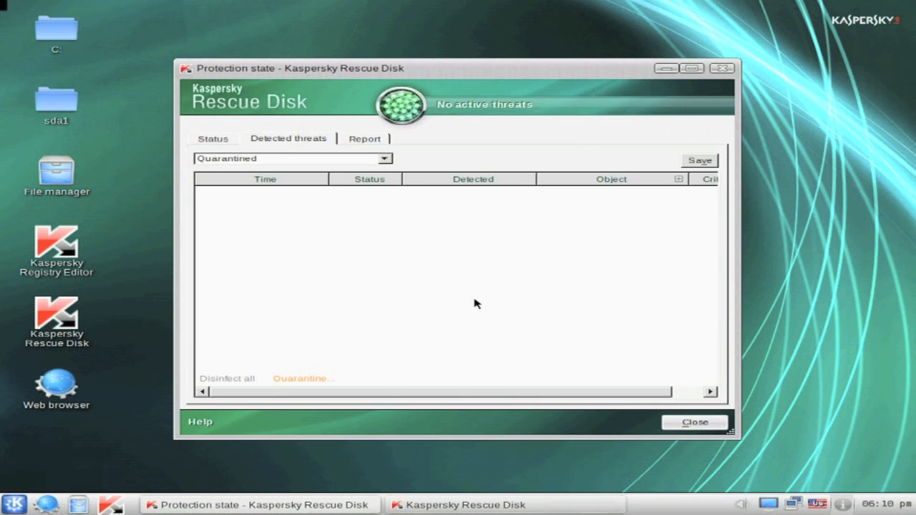
click(212, 138)
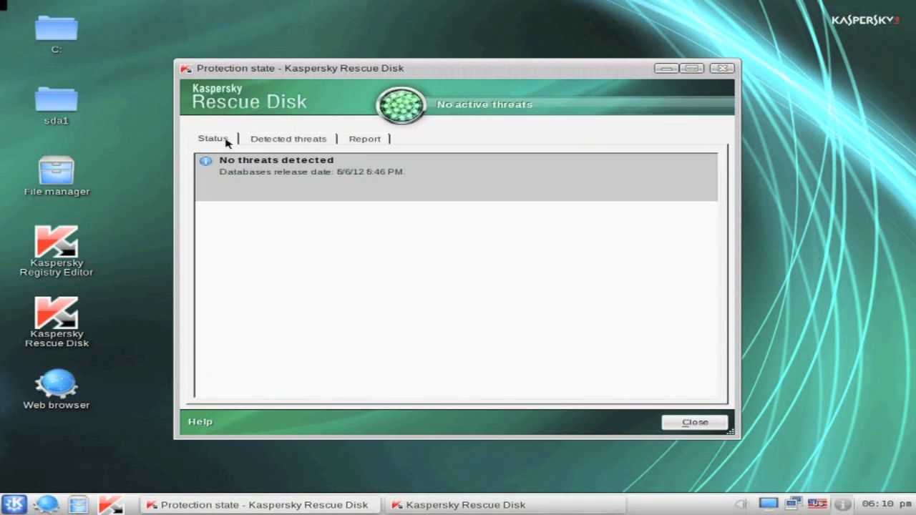
mouse_move(291, 186)
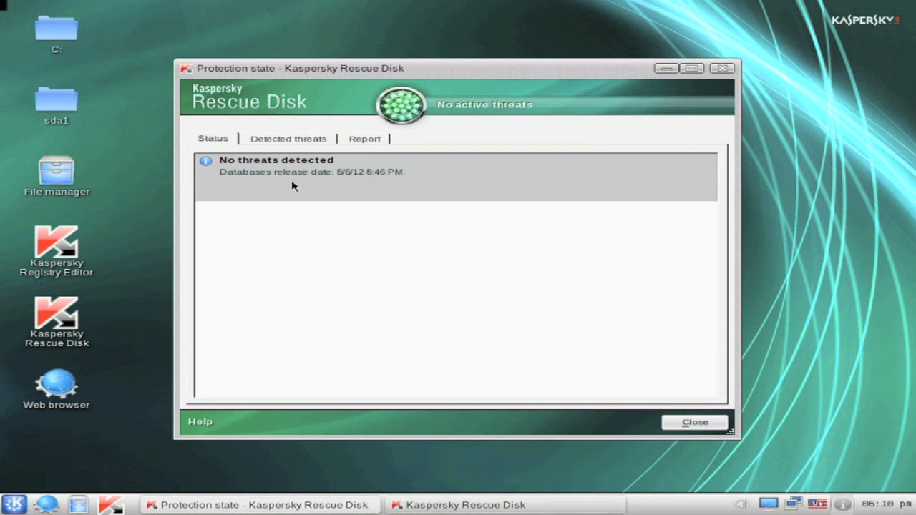
mouse_move(294, 191)
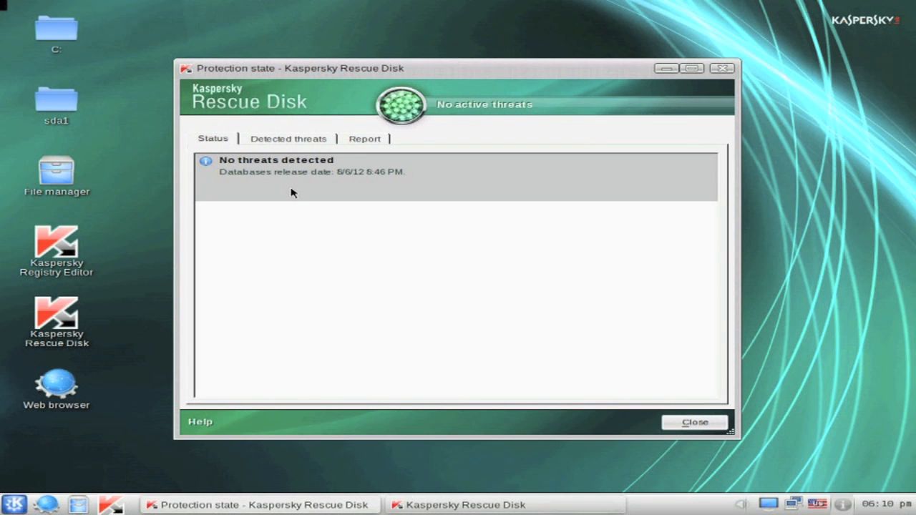
mouse_move(404, 192)
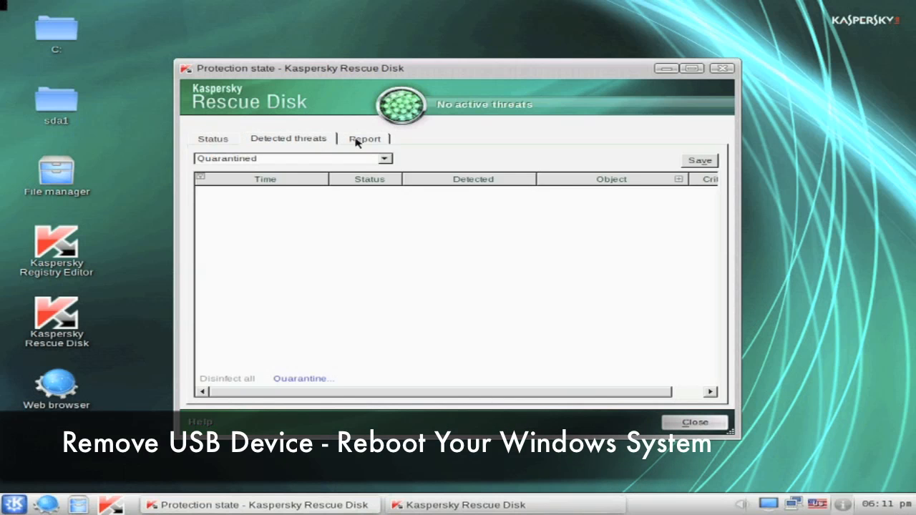
click(364, 138)
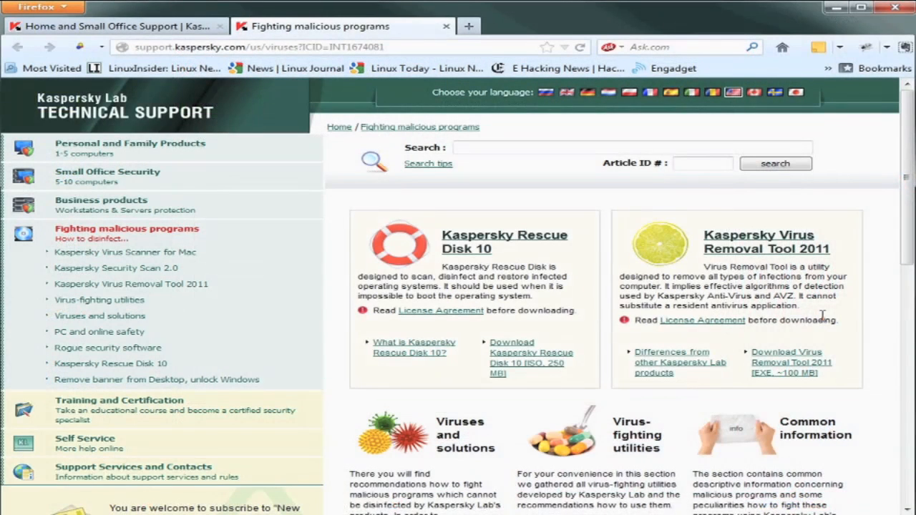
mouse_move(748, 257)
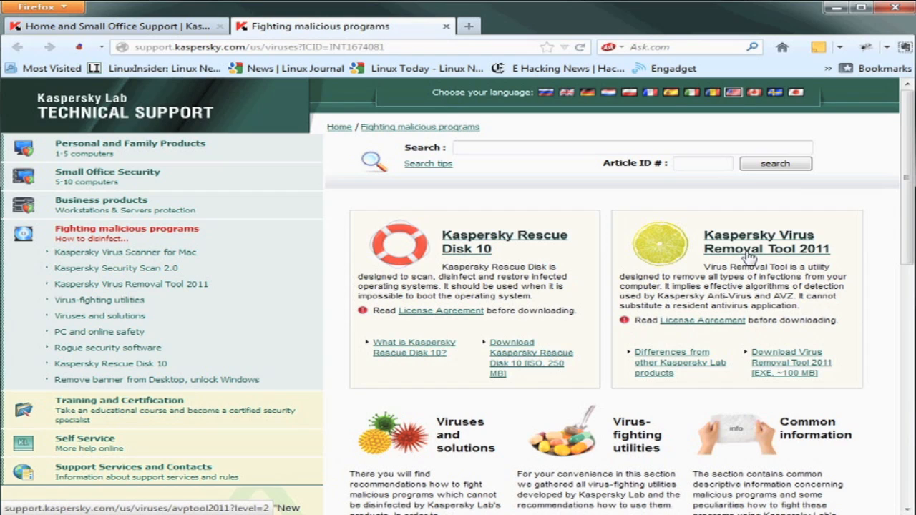
mouse_move(759, 356)
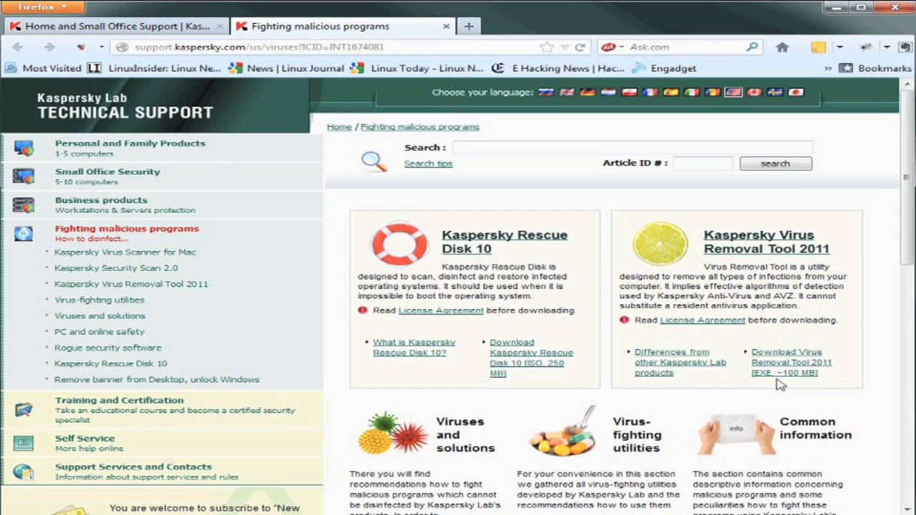
mouse_move(794, 366)
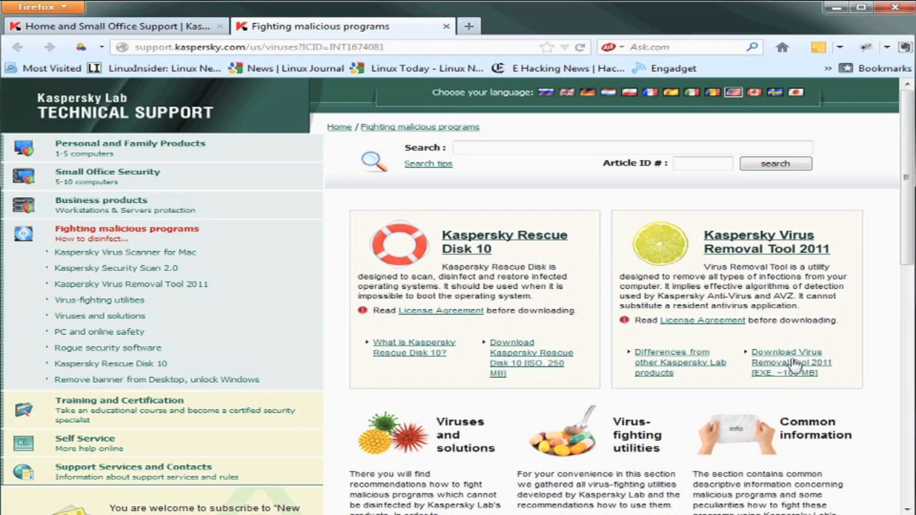
mouse_move(791, 362)
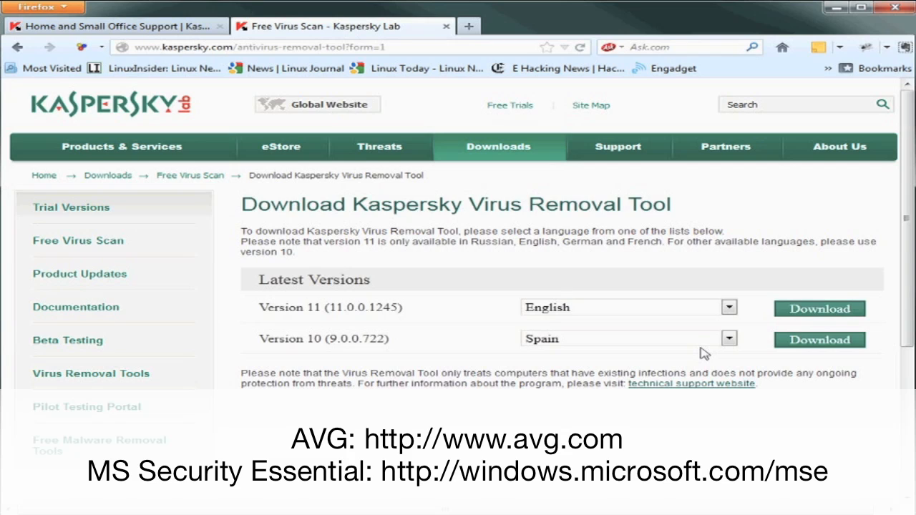
mouse_move(761, 261)
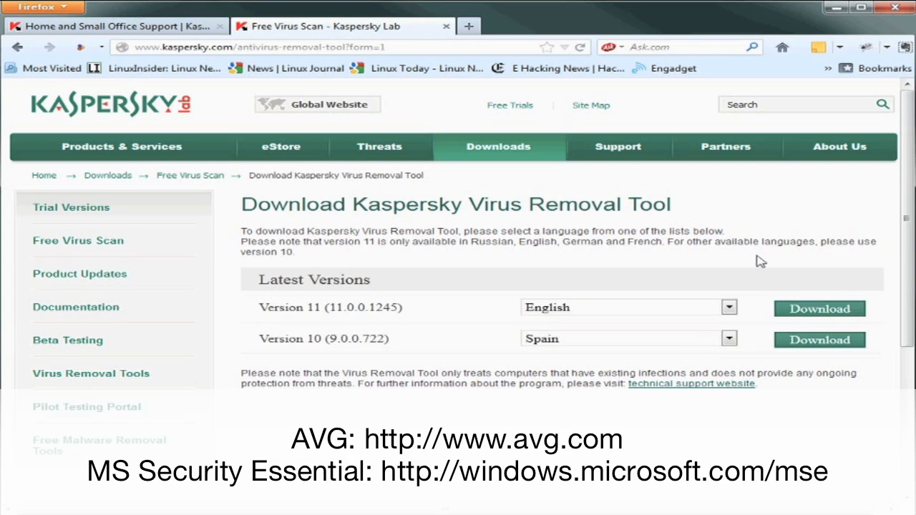